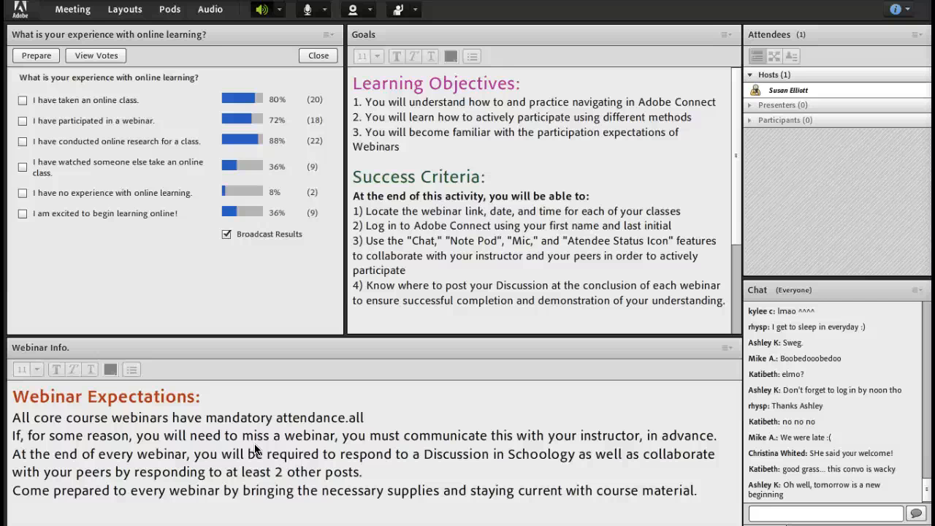
{"action": "mouse_move", "coordinate": [807, 432]}
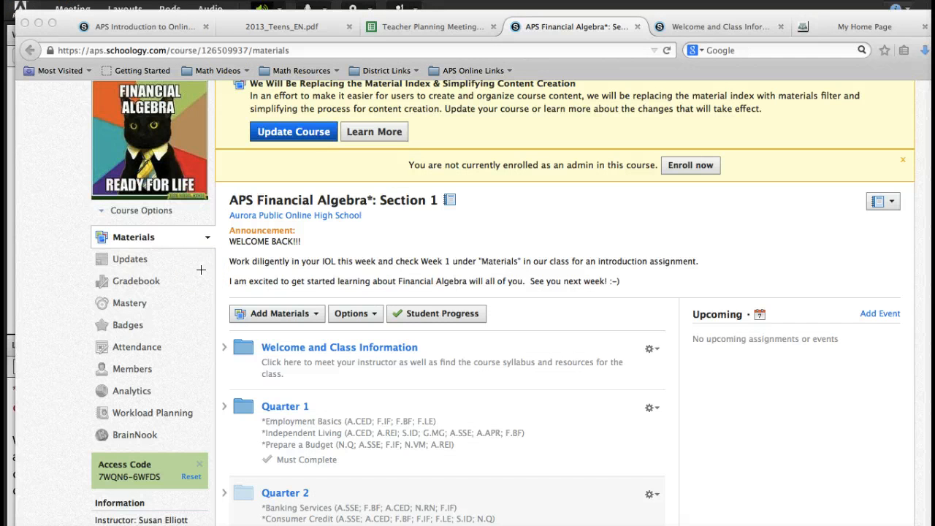
{"action": "mouse_move", "coordinate": [138, 334]}
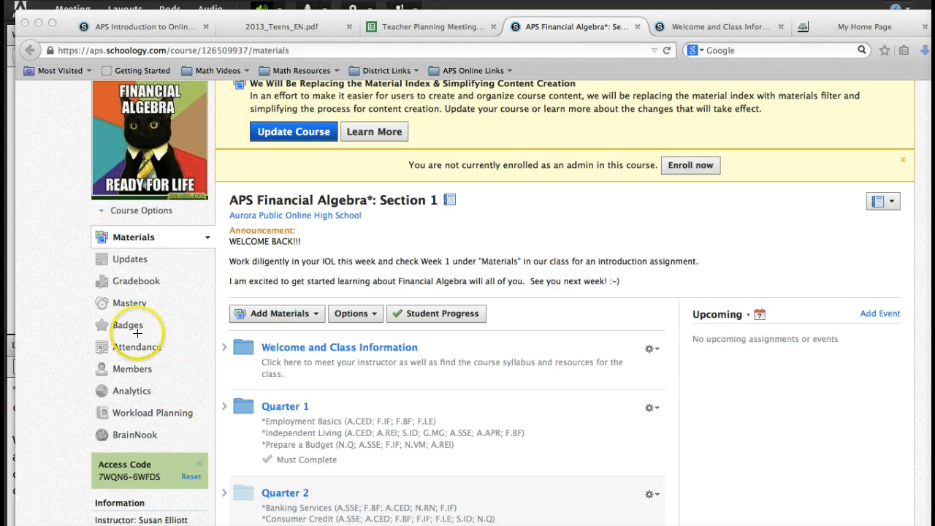
Step: Scroll the Schoology course page down to the Information panel with webinar time and Connect link
{"action": "scroll", "scroll_direction": "down", "scroll_amount": 3}
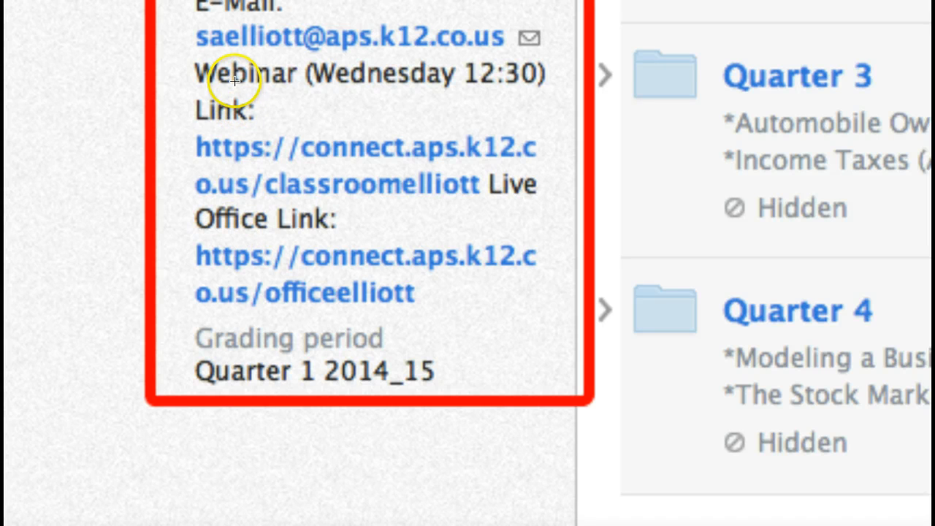
{"action": "mouse_move", "coordinate": [544, 79]}
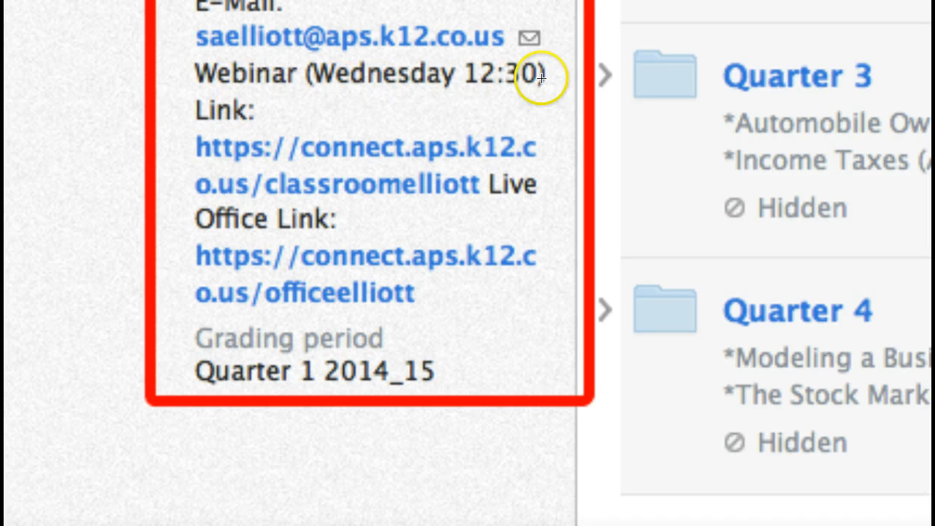
{"action": "mouse_move", "coordinate": [327, 168]}
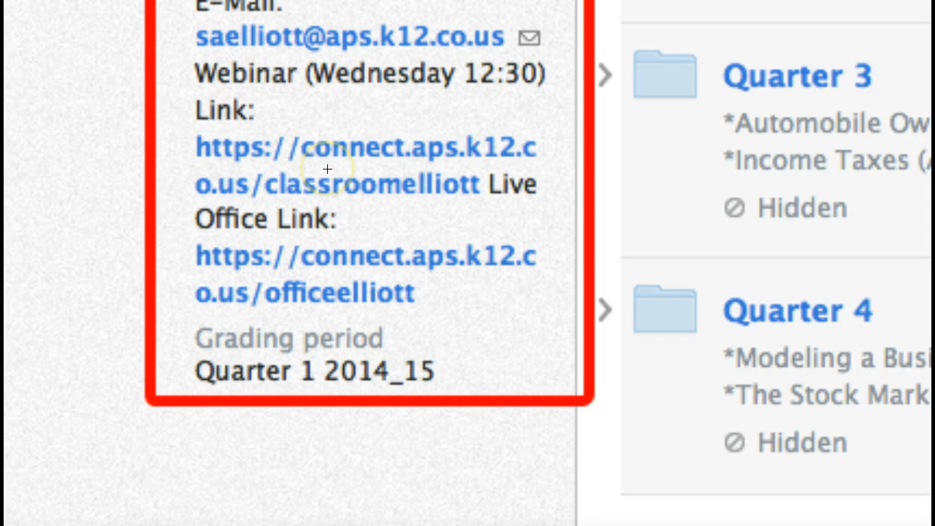
{"action": "mouse_move", "coordinate": [397, 174]}
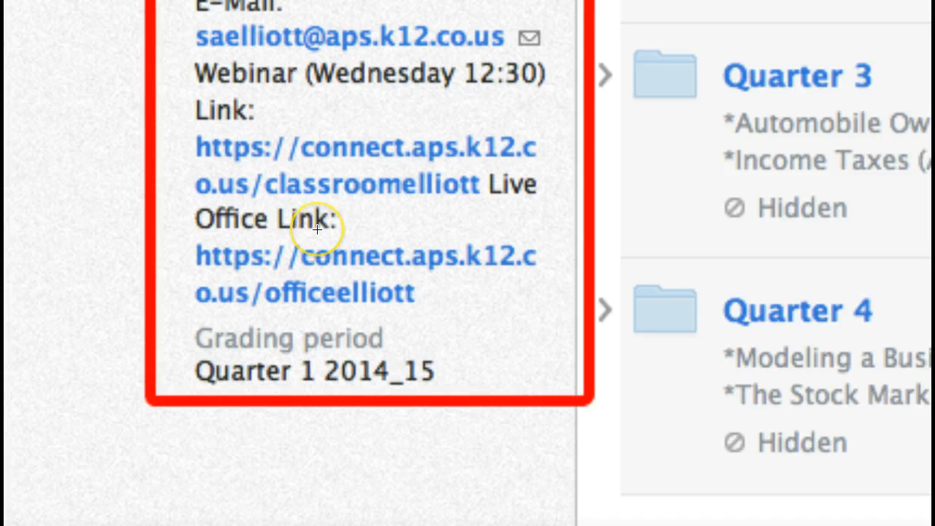
{"action": "mouse_move", "coordinate": [315, 228]}
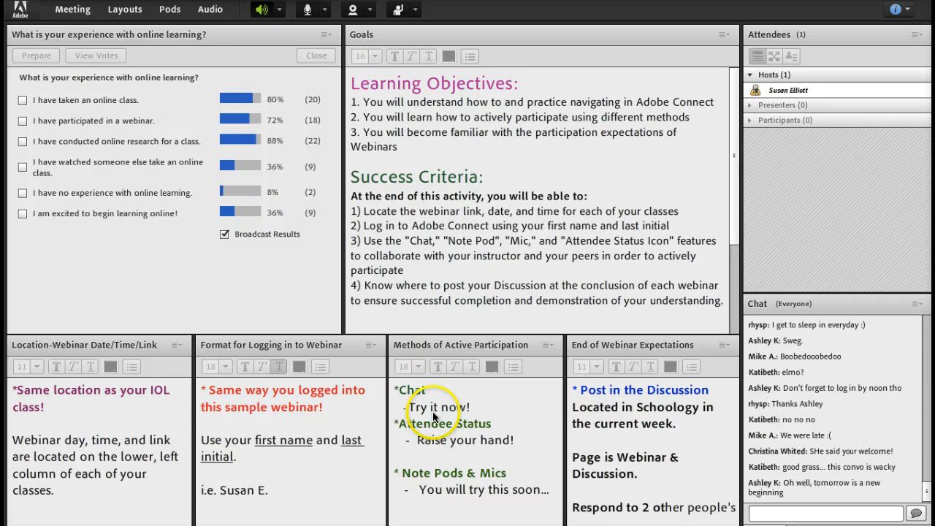
{"action": "mouse_move", "coordinate": [811, 475]}
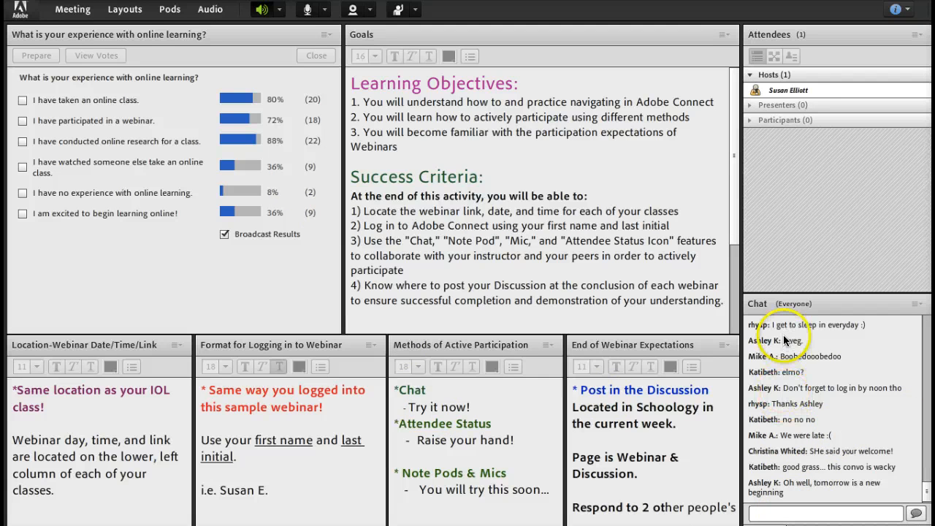
Step: Send the greeting 'Hi' to everyone in the meeting Chat pod
{"action": "left_click", "coordinate": [825, 514]}
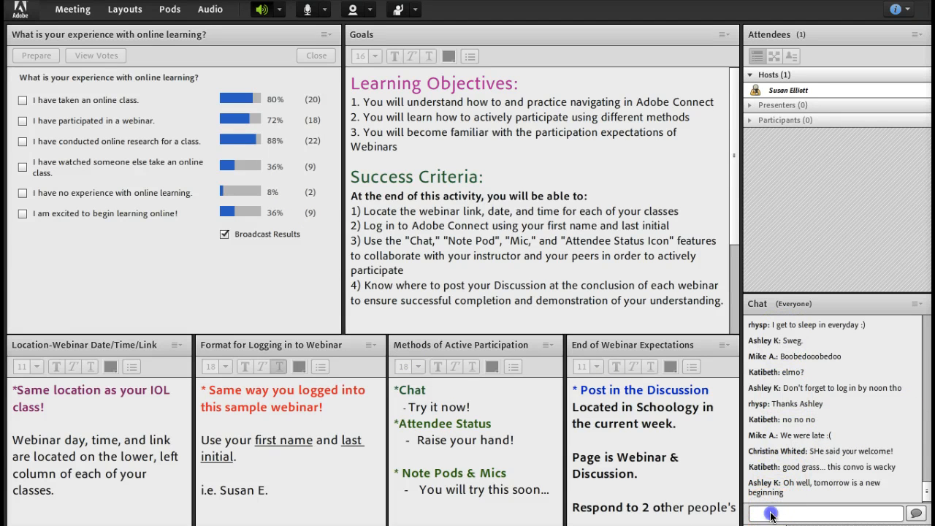
{"action": "left_click", "coordinate": [826, 513]}
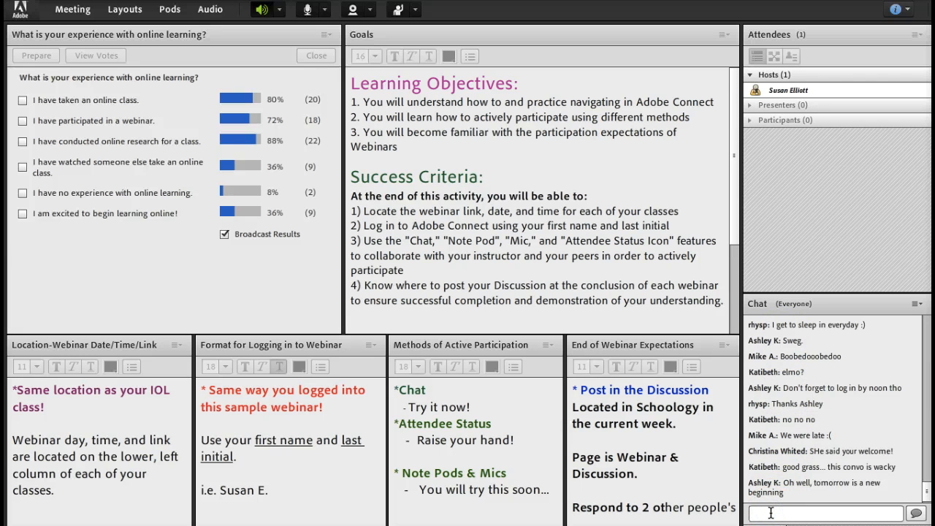
{"action": "type", "text": "Hi"}
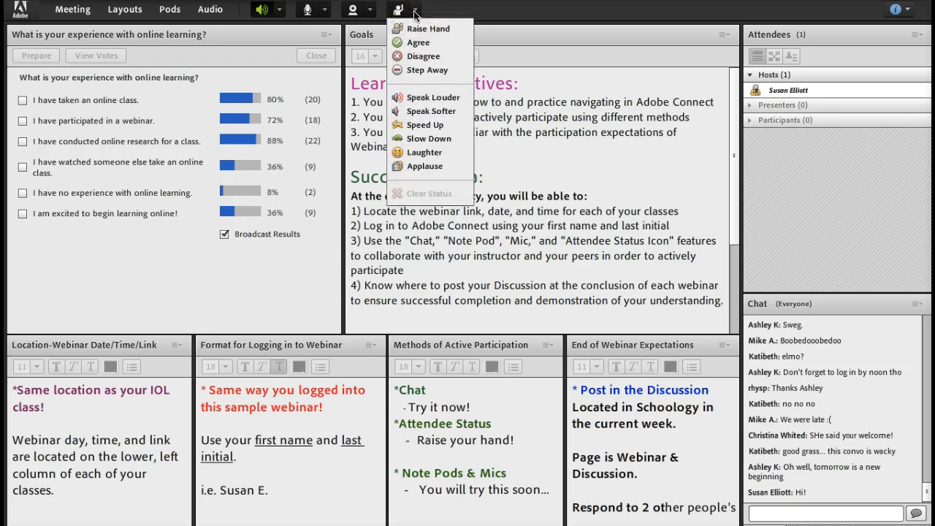
{"action": "mouse_move", "coordinate": [421, 126]}
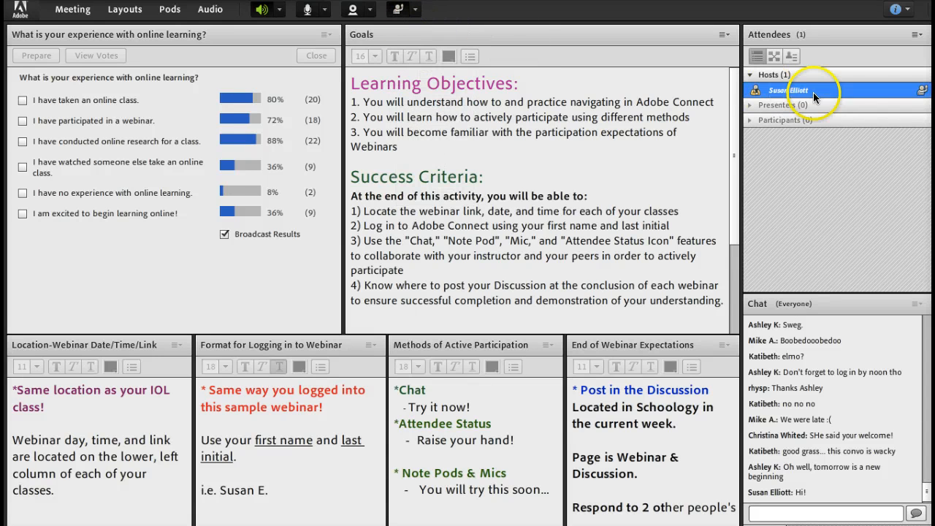
Step: Check the raised-hand status in Attendees, then set the status to Slow Down
{"action": "left_click", "coordinate": [922, 91]}
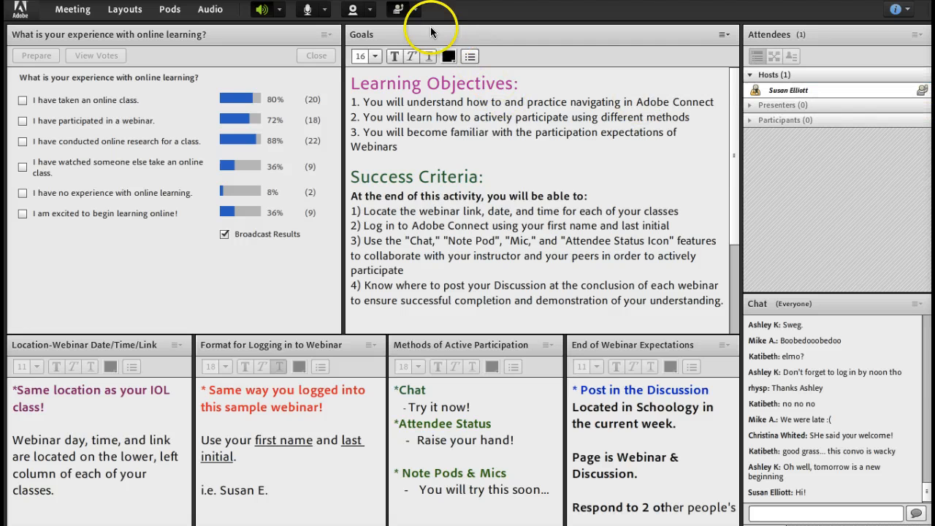
{"action": "left_click", "coordinate": [397, 9]}
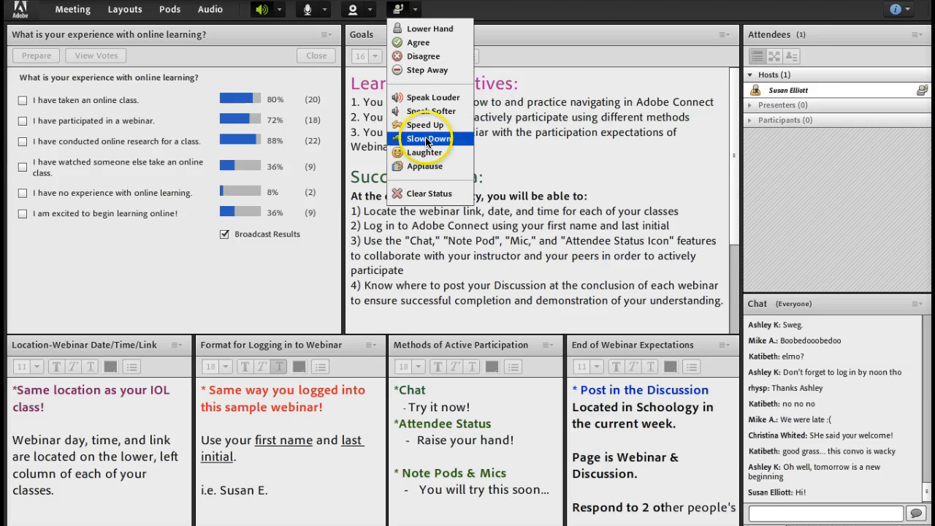
{"action": "left_click", "coordinate": [426, 137]}
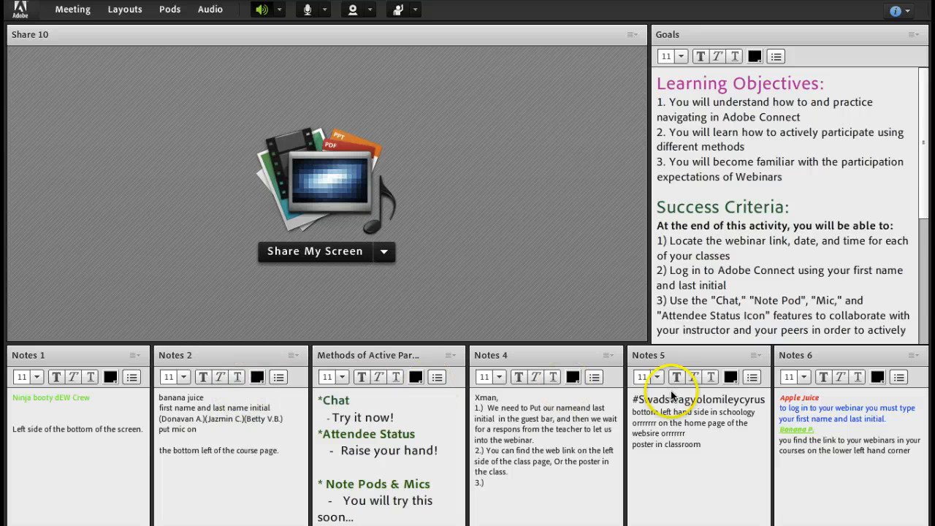
{"action": "mouse_move", "coordinate": [85, 417]}
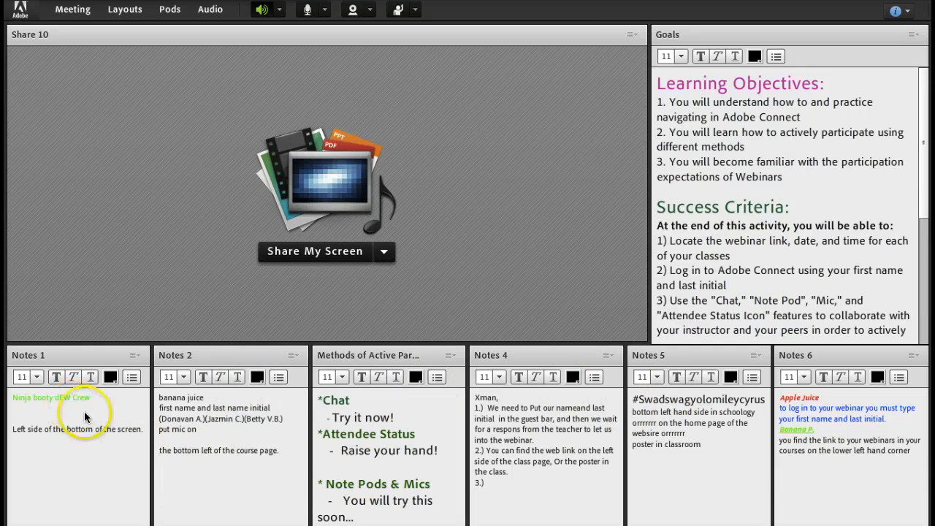
{"action": "mouse_move", "coordinate": [450, 418]}
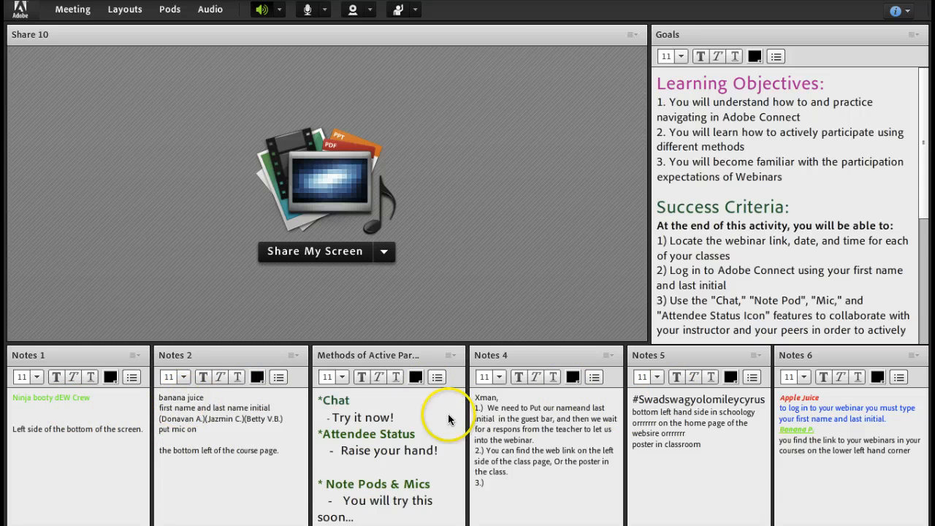
{"action": "mouse_move", "coordinate": [497, 422]}
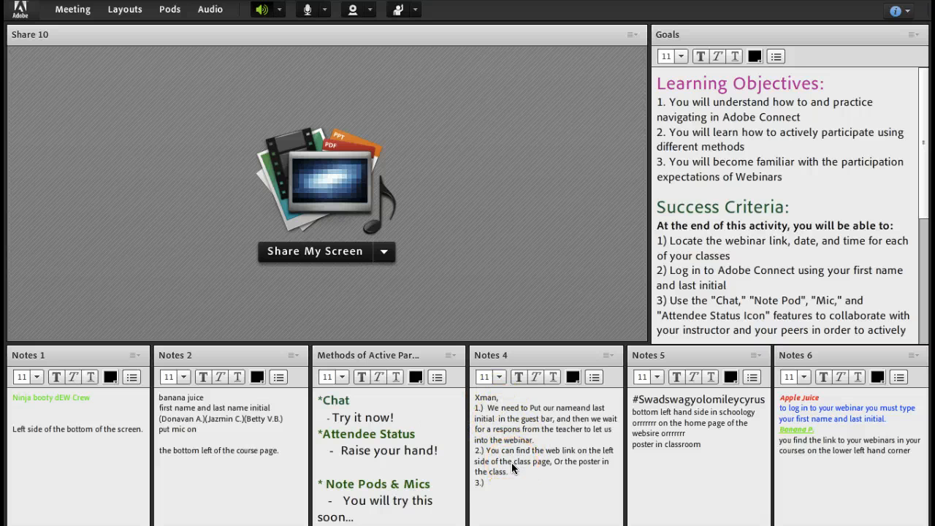
Step: Write several lines of the word 'Type' in the Notes 2 pod
{"action": "left_click", "coordinate": [257, 470]}
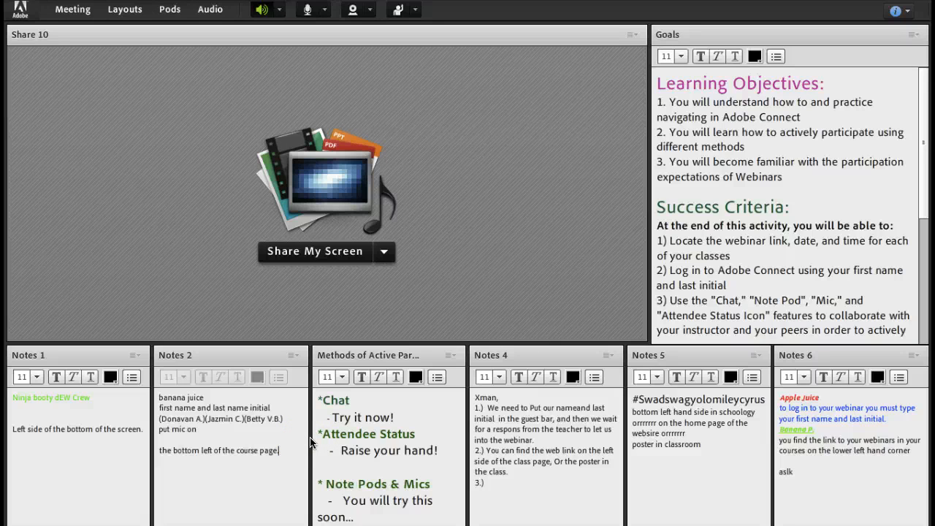
{"action": "type", "text": "Type"}
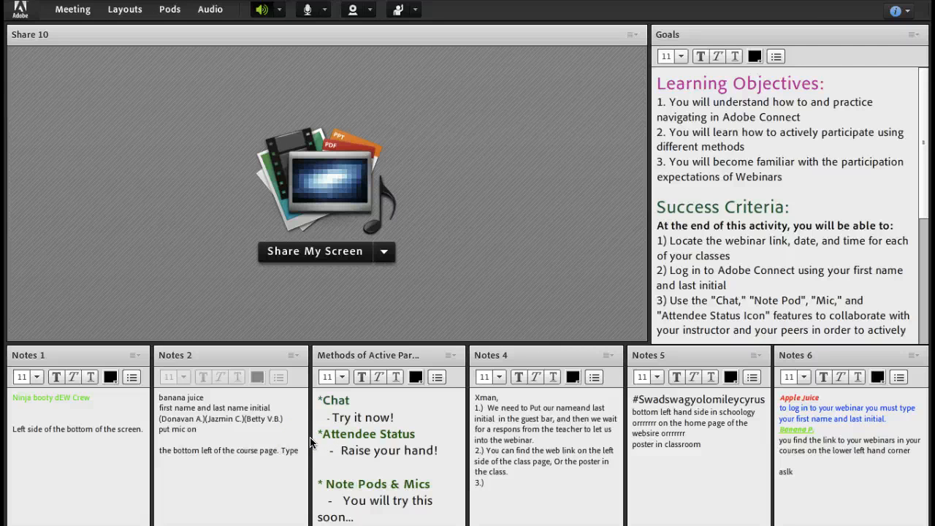
{"action": "type", "text": "Type"}
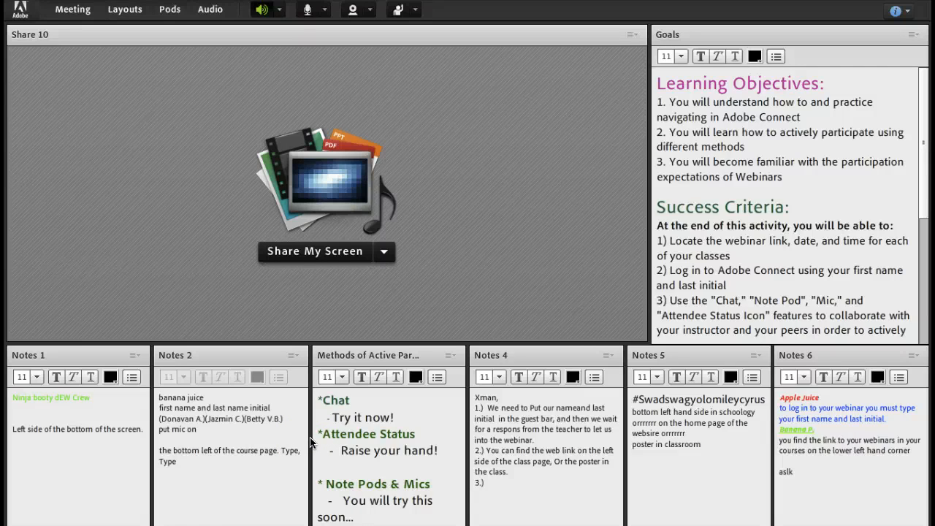
{"action": "type", "text": "Type"}
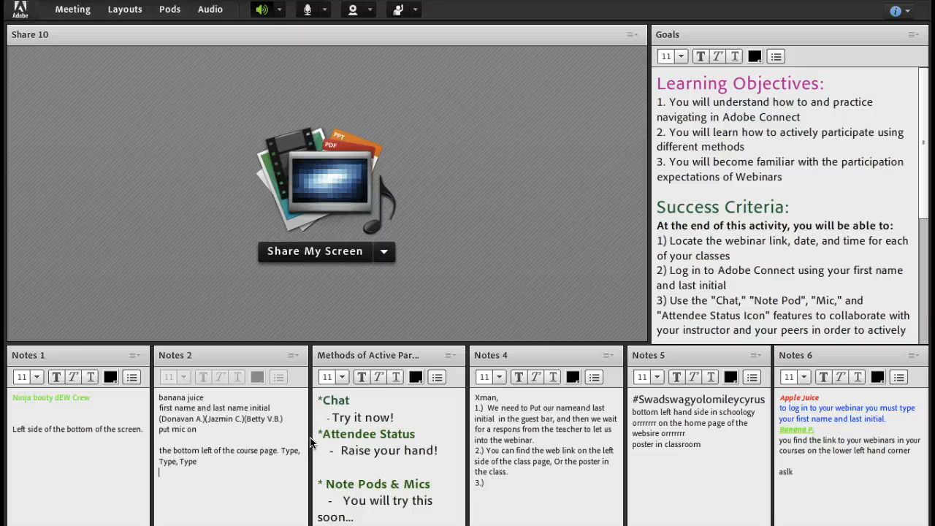
{"action": "left_click", "coordinate": [257, 377]}
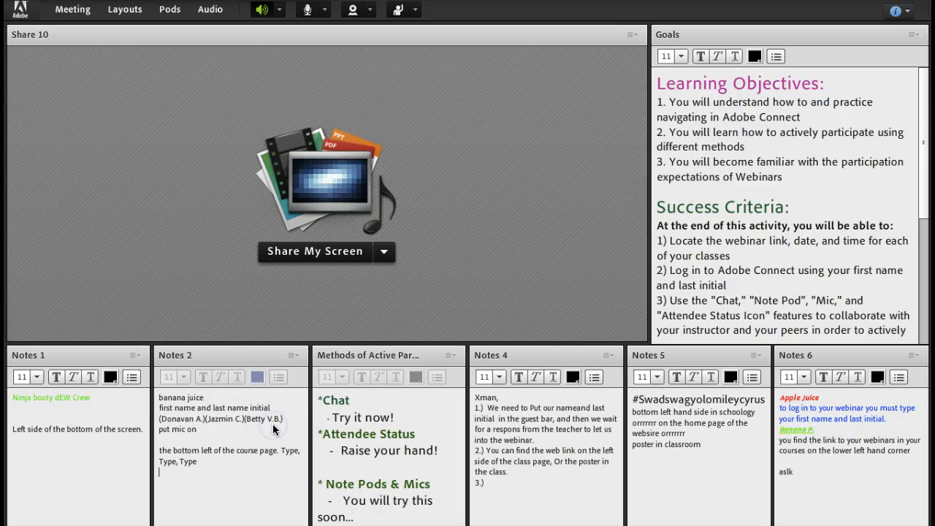
{"action": "type", "text": "Type"}
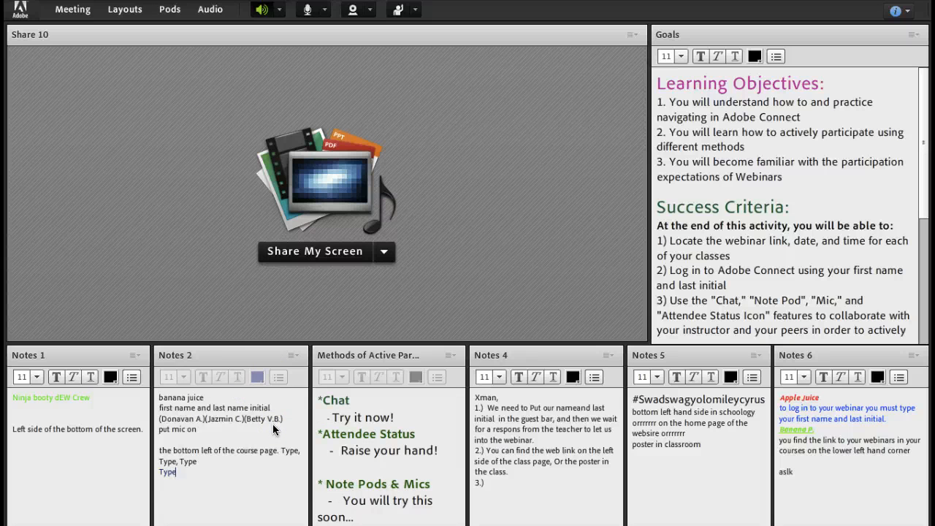
Step: Make the new 'Type' text bold and change its font size
{"action": "left_click", "coordinate": [205, 377]}
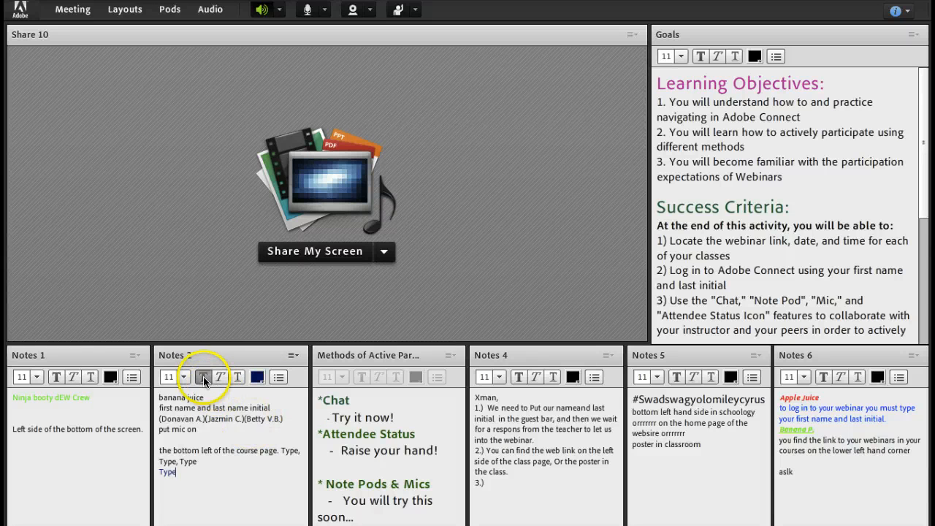
{"action": "left_click", "coordinate": [185, 377]}
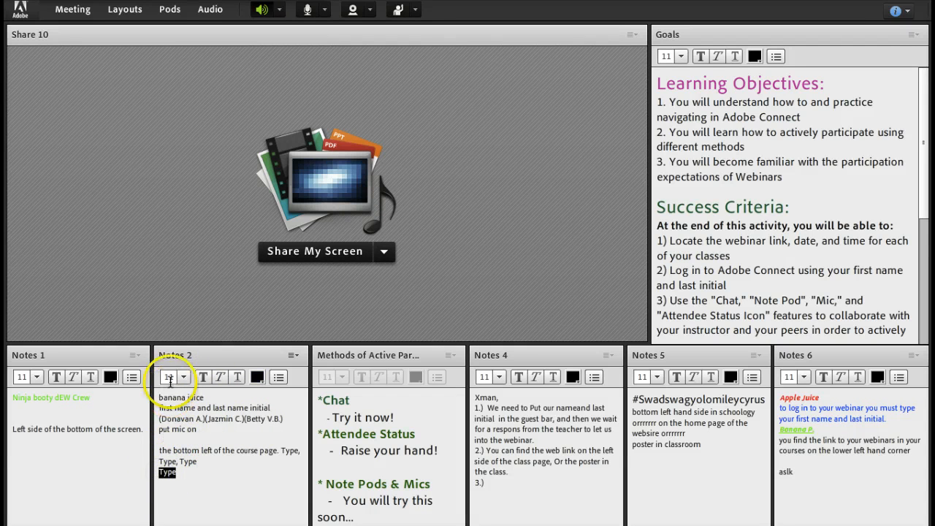
{"action": "left_click", "coordinate": [181, 377]}
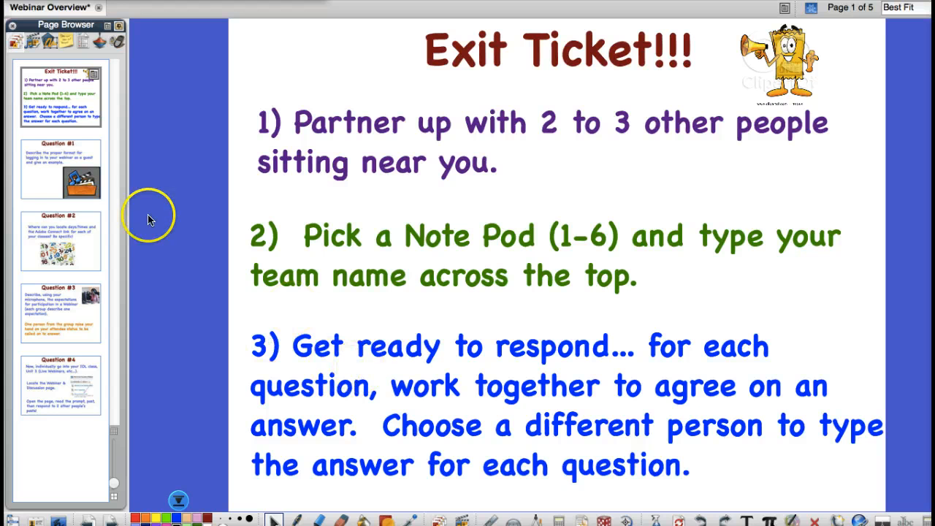
Step: Switch to the SMART Notebook presentation showing page 3, Question #2
{"action": "left_click", "coordinate": [60, 169]}
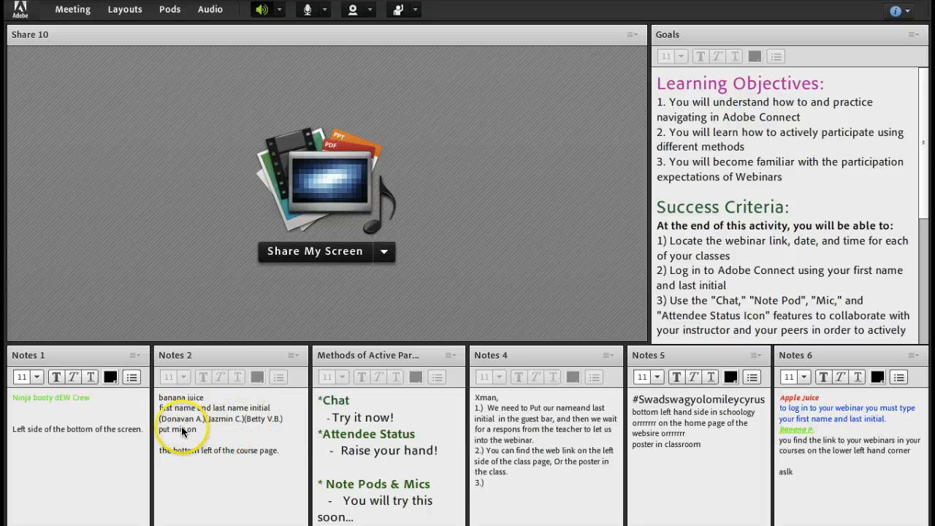
{"action": "mouse_move", "coordinate": [234, 431]}
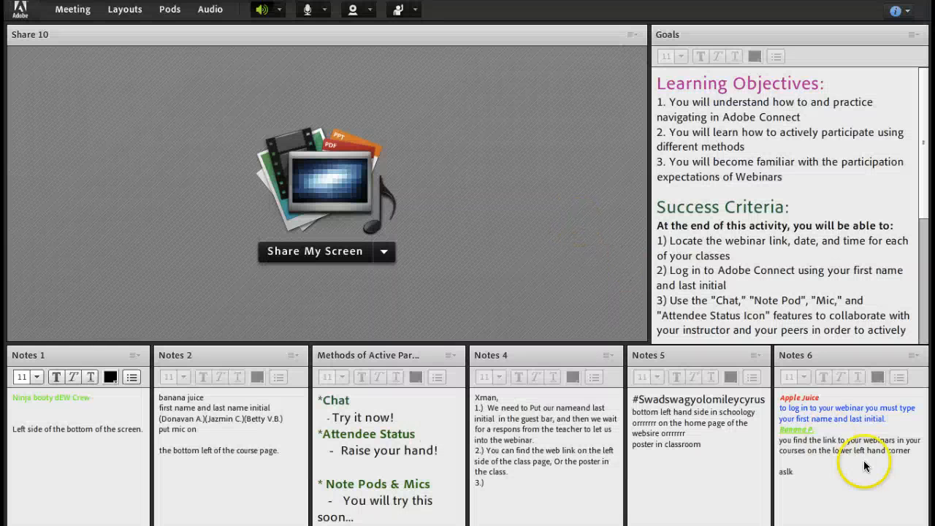
{"action": "mouse_move", "coordinate": [839, 466]}
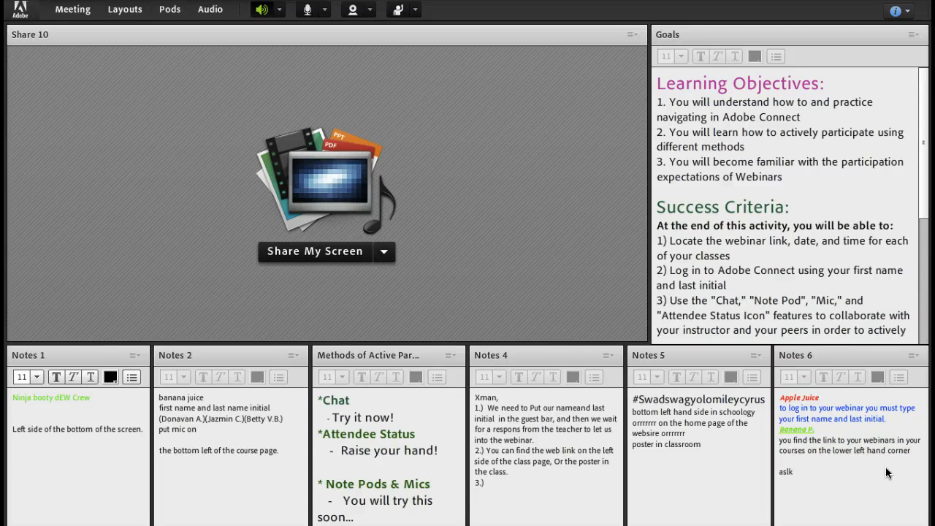
{"action": "mouse_move", "coordinate": [645, 321]}
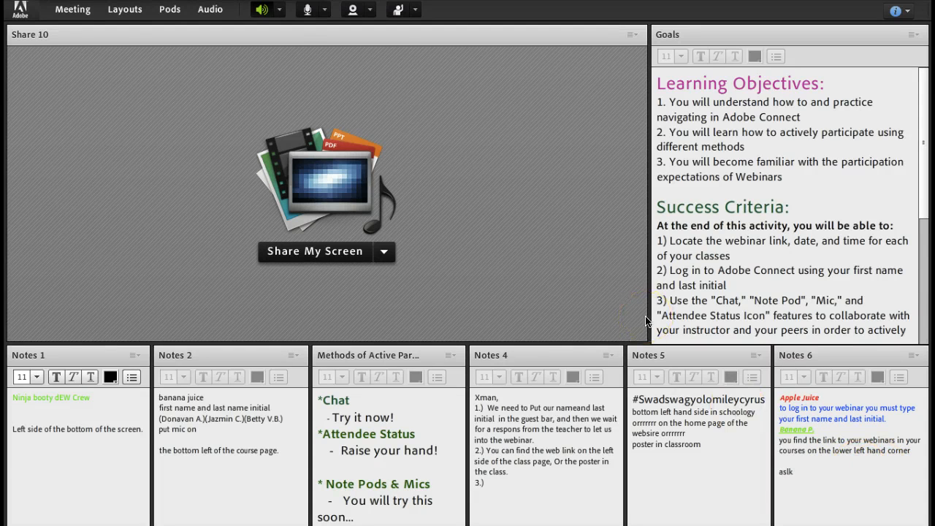
{"action": "left_click", "coordinate": [315, 251]}
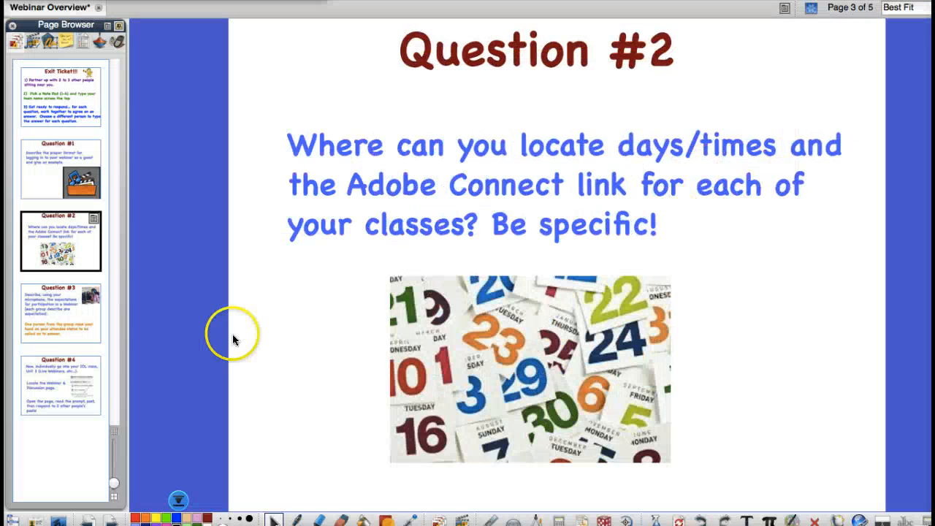
Step: Advance the Webinar Overview slides to Question #3 on participation expectations
{"action": "left_click", "coordinate": [60, 312]}
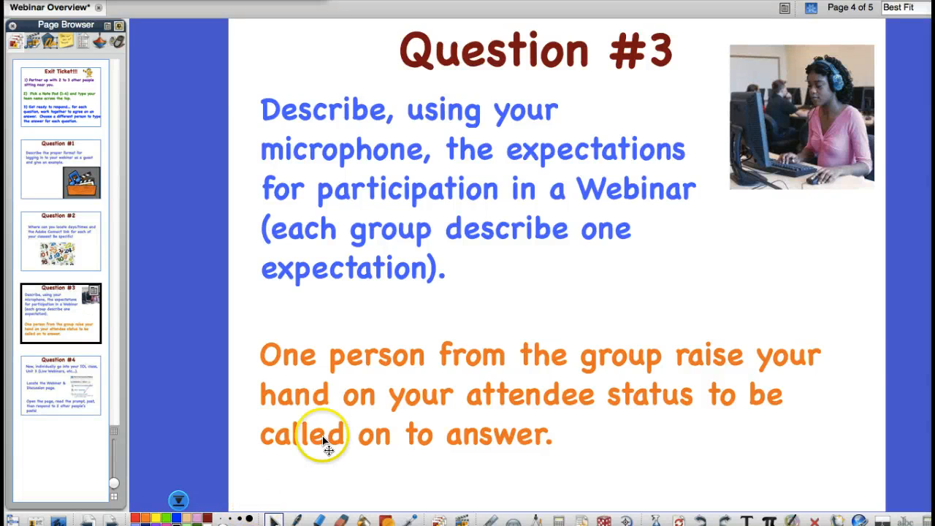
{"action": "mouse_move", "coordinate": [665, 397]}
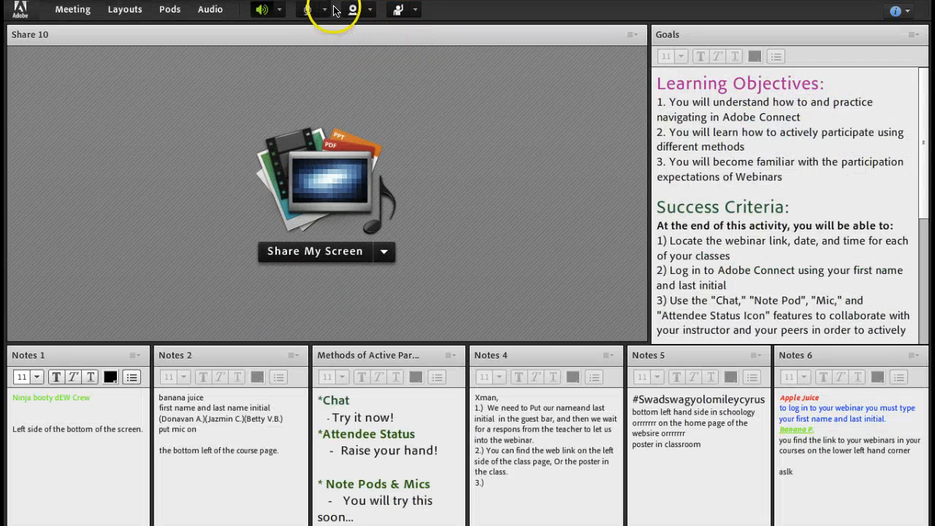
Step: Turn on the microphone and Allow Flash Player access to camera and microphone
{"action": "left_click", "coordinate": [307, 9]}
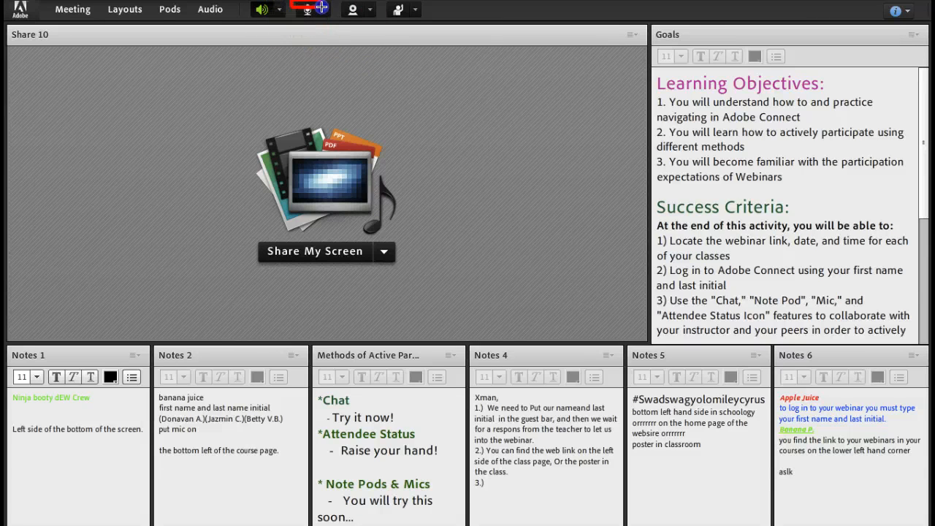
{"action": "left_click", "coordinate": [308, 10]}
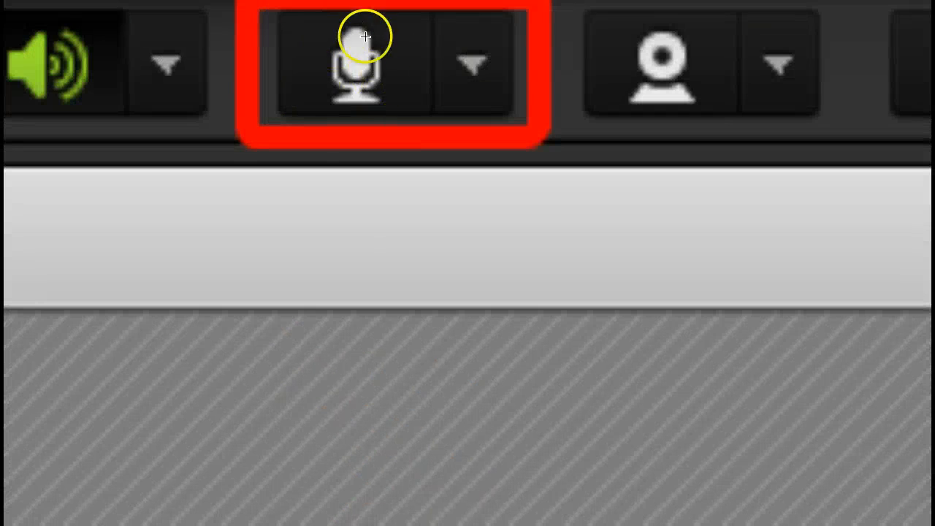
{"action": "mouse_move", "coordinate": [368, 108]}
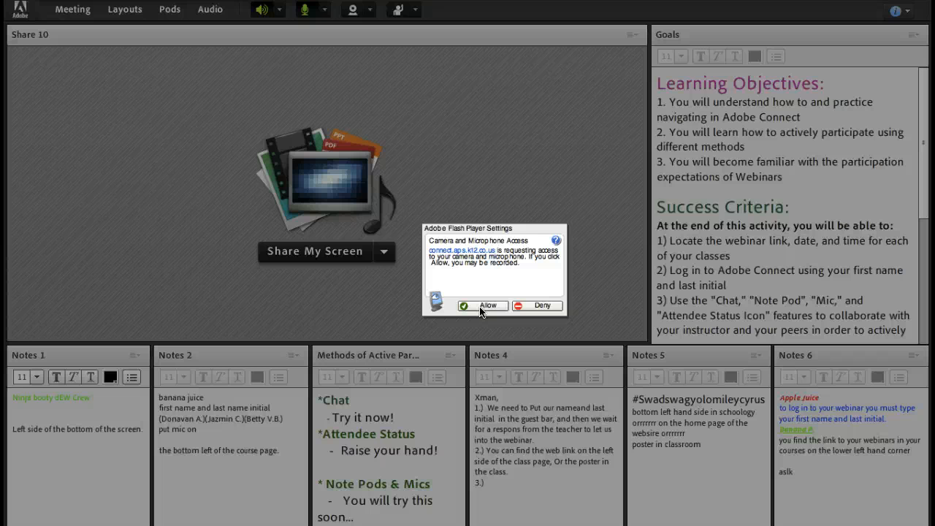
{"action": "left_click", "coordinate": [491, 178]}
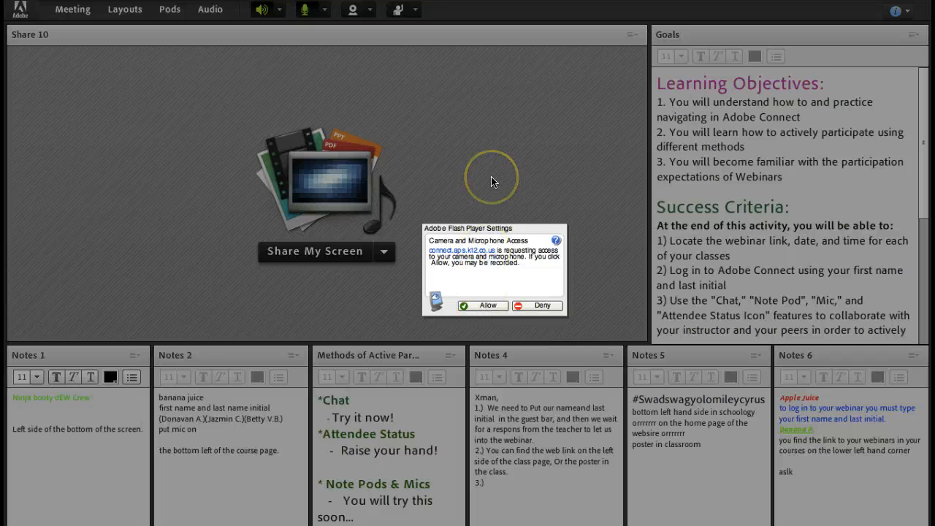
{"action": "mouse_move", "coordinate": [357, 71]}
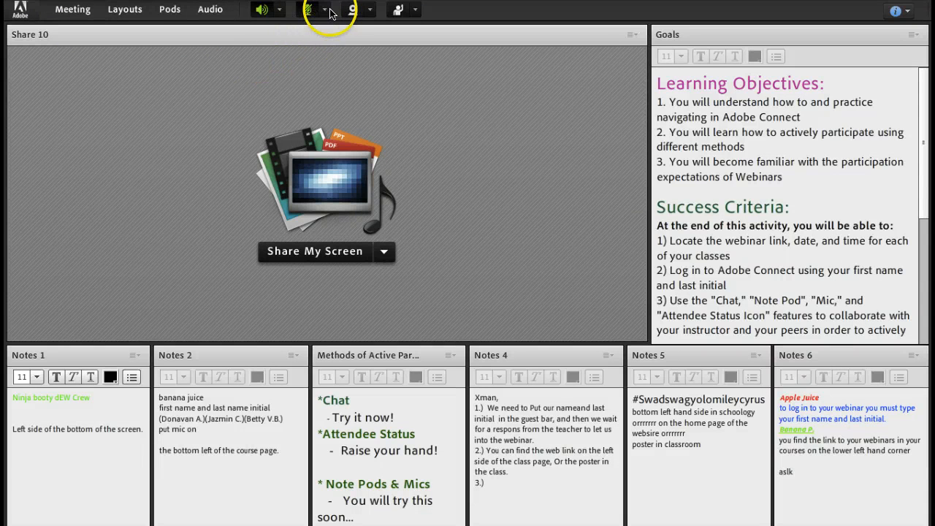
Step: Show the microphone menu with Mute, Disconnect and Adjust Microphone Volume options
{"action": "left_click", "coordinate": [326, 9]}
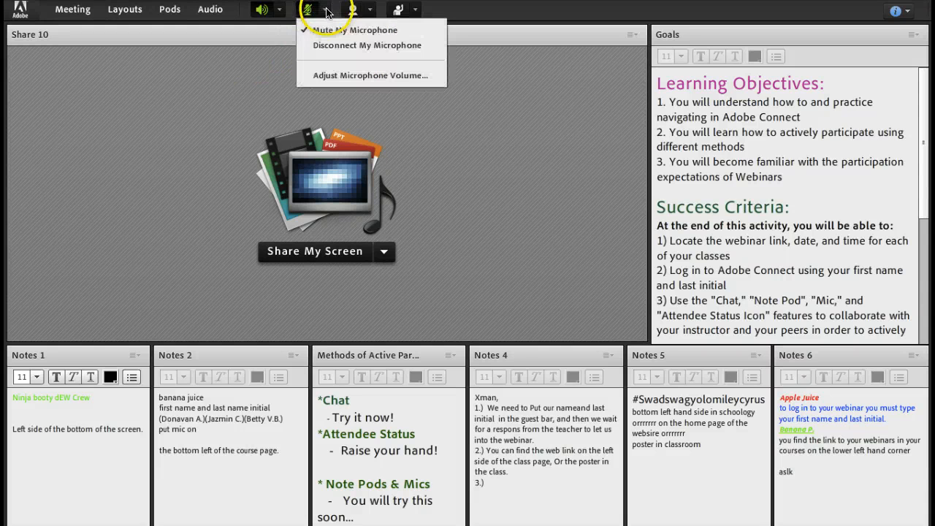
{"action": "mouse_move", "coordinate": [353, 29]}
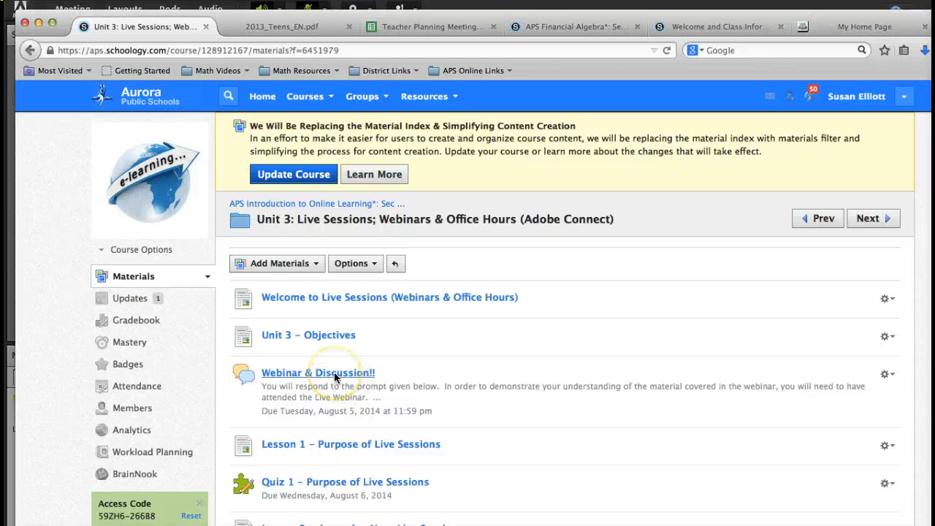
Step: Open the Webinar & Discussion!! assignment and scroll to its Respond to prompt
{"action": "left_click", "coordinate": [319, 373]}
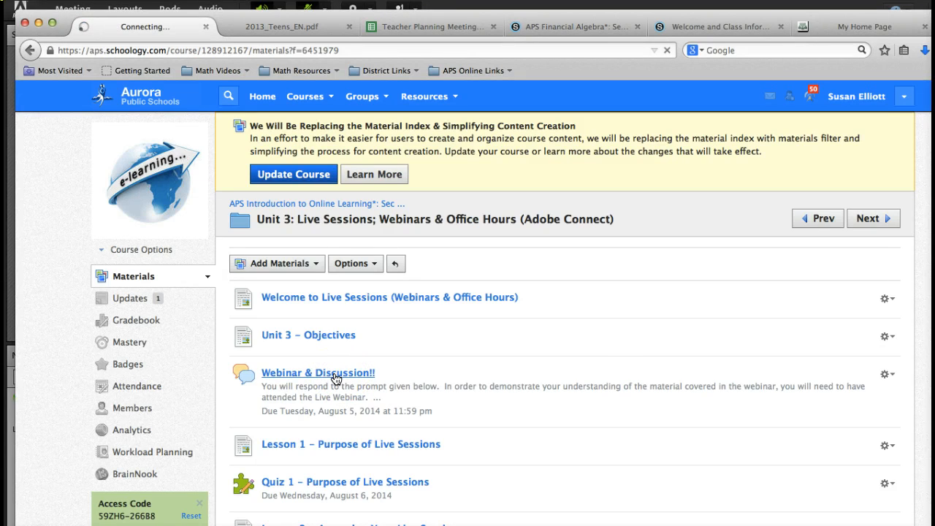
{"action": "left_click", "coordinate": [318, 373]}
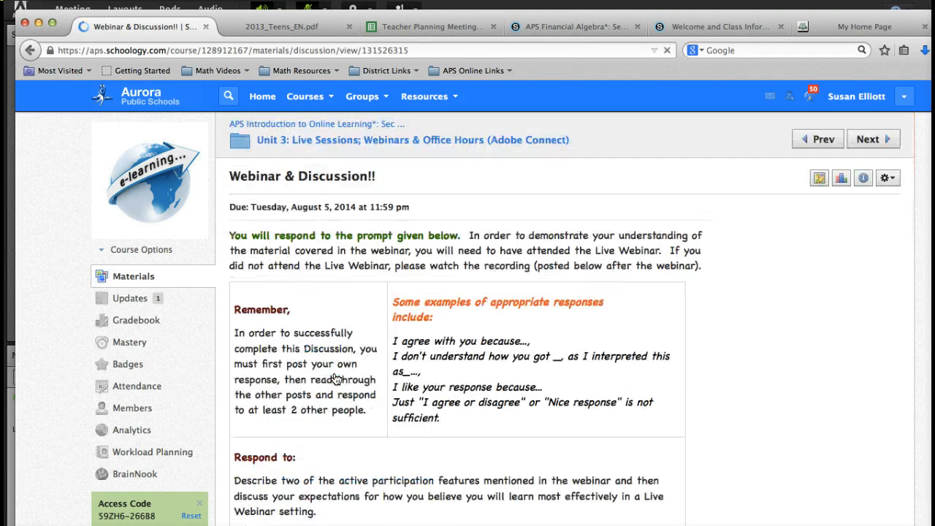
{"action": "scroll", "scroll_direction": "down", "scroll_amount": 3}
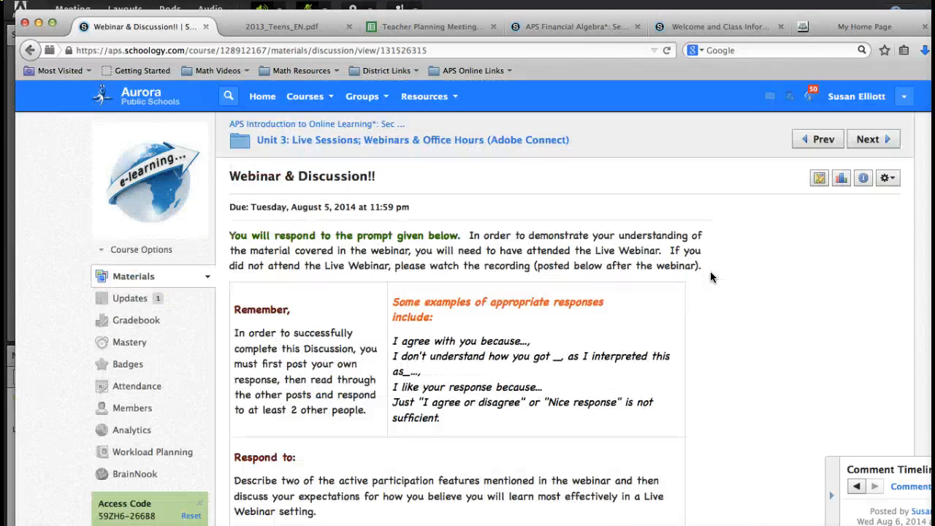
{"action": "scroll", "scroll_direction": "down", "scroll_amount": 3}
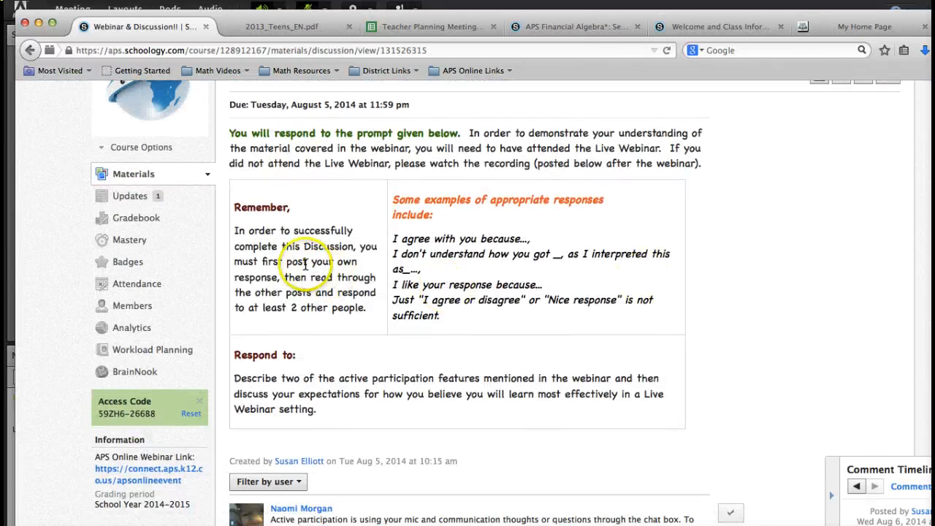
{"action": "mouse_move", "coordinate": [358, 266]}
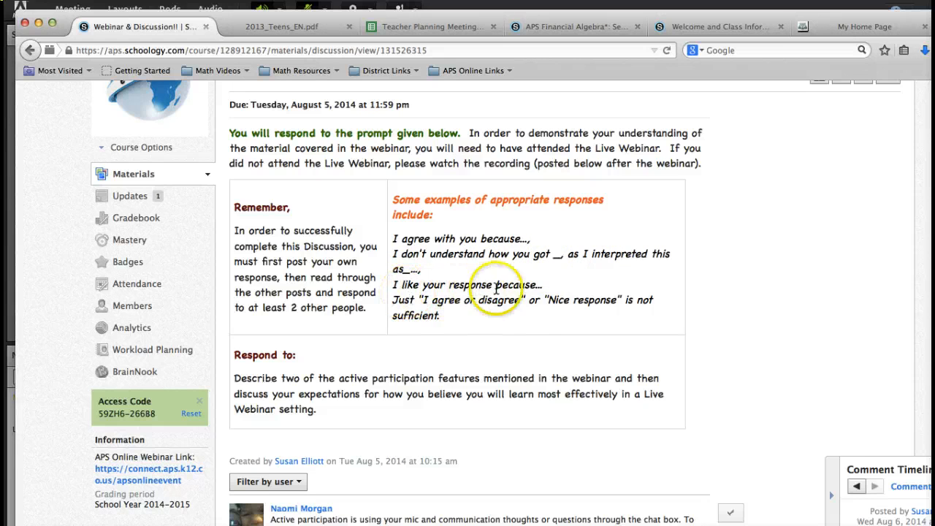
{"action": "mouse_move", "coordinate": [539, 338]}
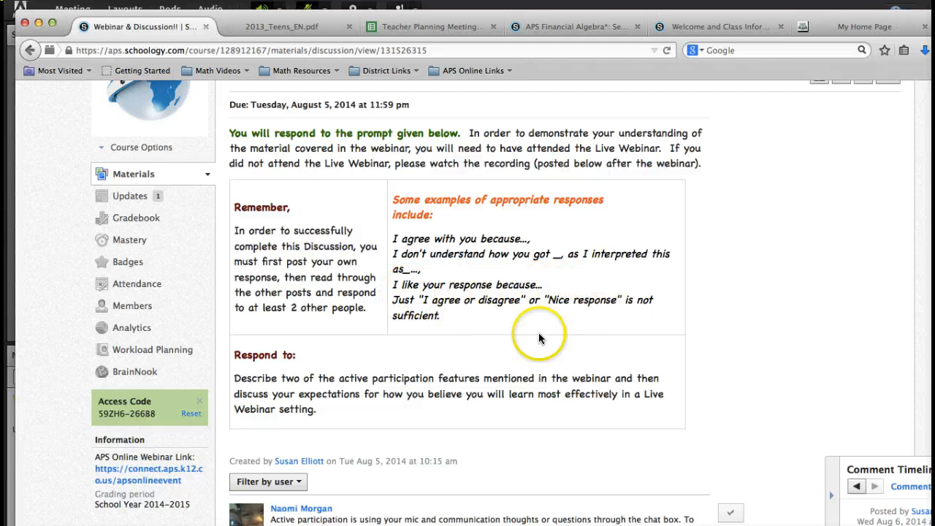
{"action": "mouse_move", "coordinate": [475, 322]}
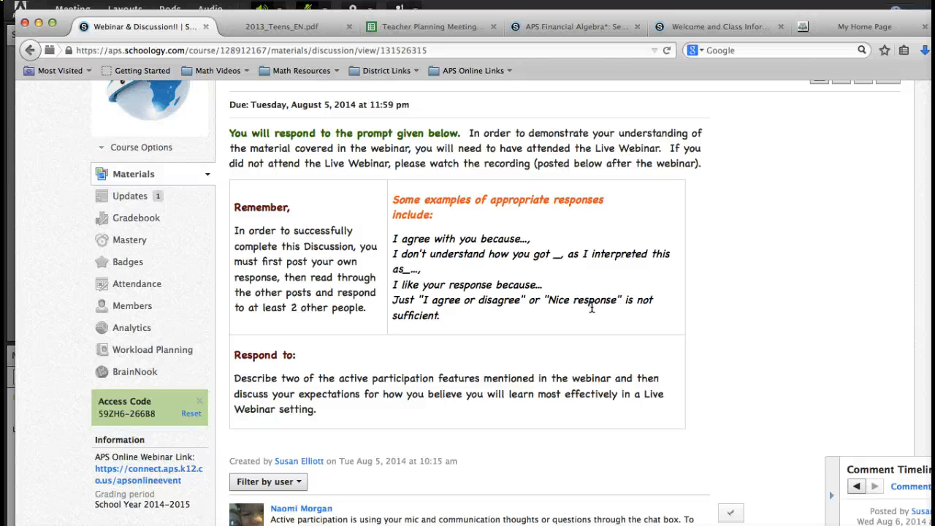
Step: Scroll down the discussion page through the classmates' comments and replies
{"action": "scroll", "scroll_direction": "down", "scroll_amount": 3}
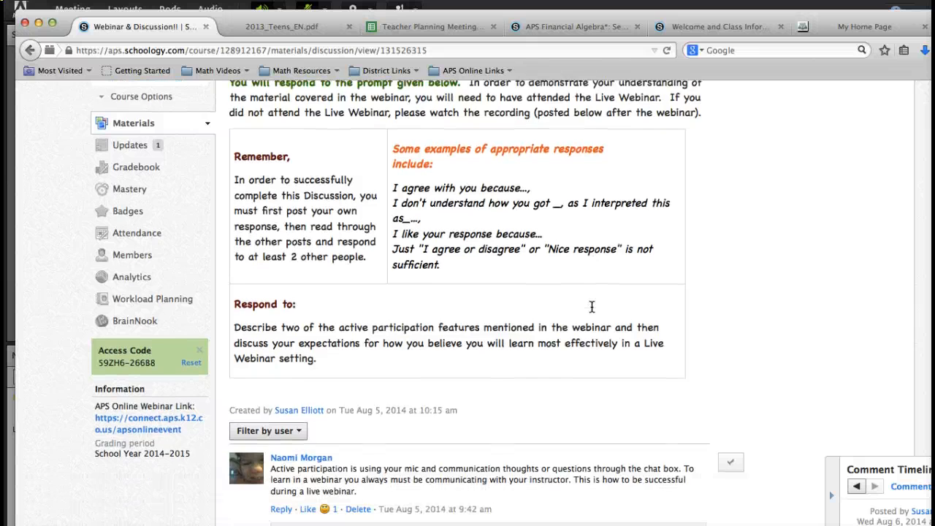
{"action": "scroll", "scroll_direction": "down", "scroll_amount": 3}
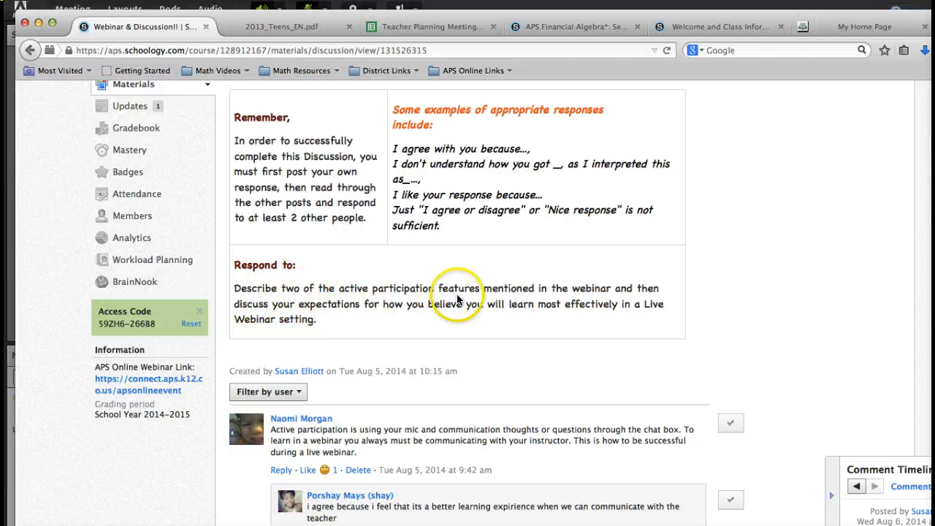
{"action": "mouse_move", "coordinate": [570, 298]}
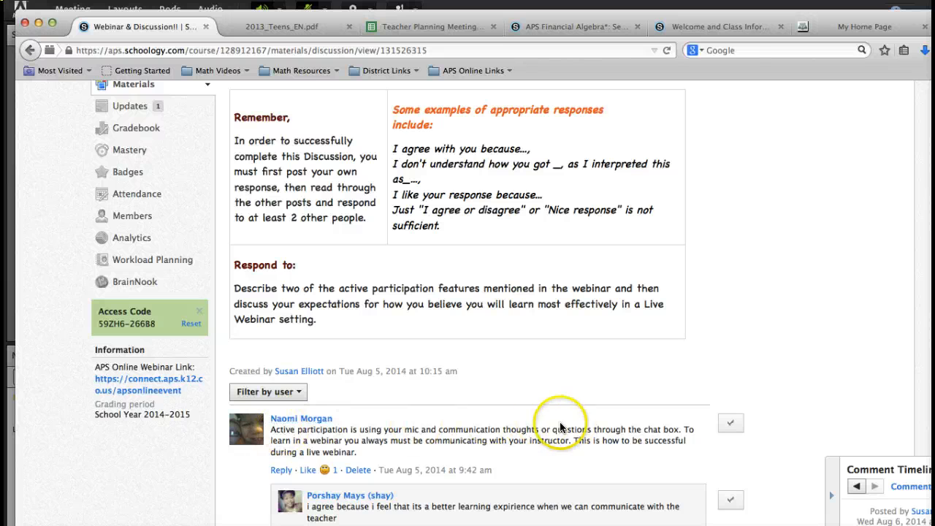
{"action": "scroll", "scroll_direction": "down", "scroll_amount": 3}
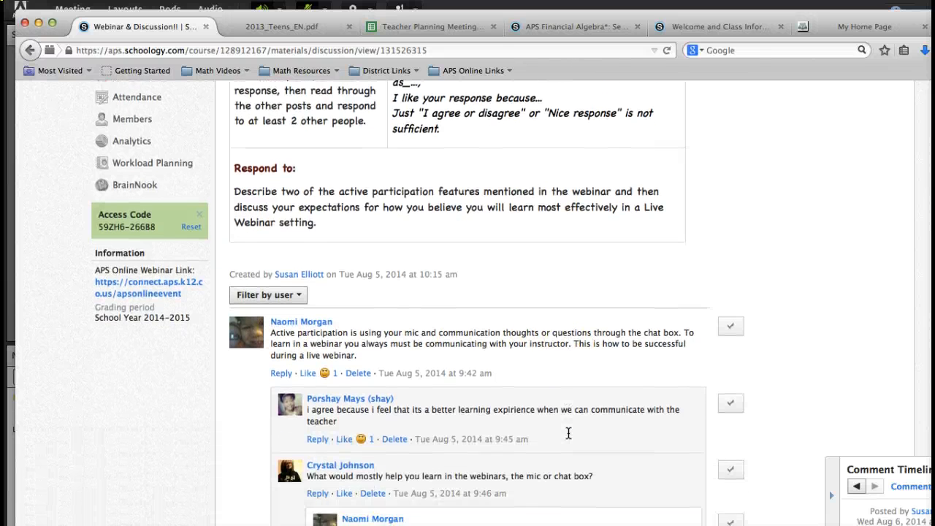
{"action": "scroll", "scroll_direction": "down", "scroll_amount": 3}
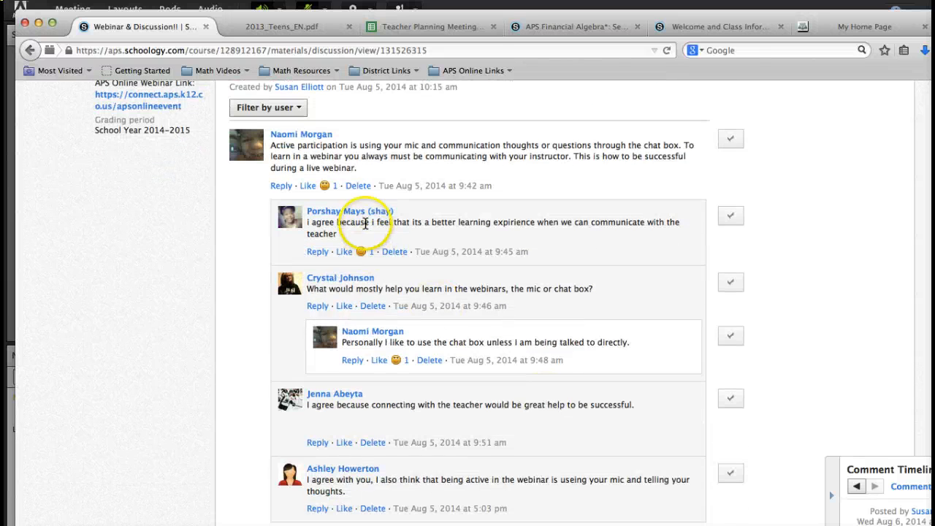
{"action": "scroll", "scroll_direction": "down", "scroll_amount": 3}
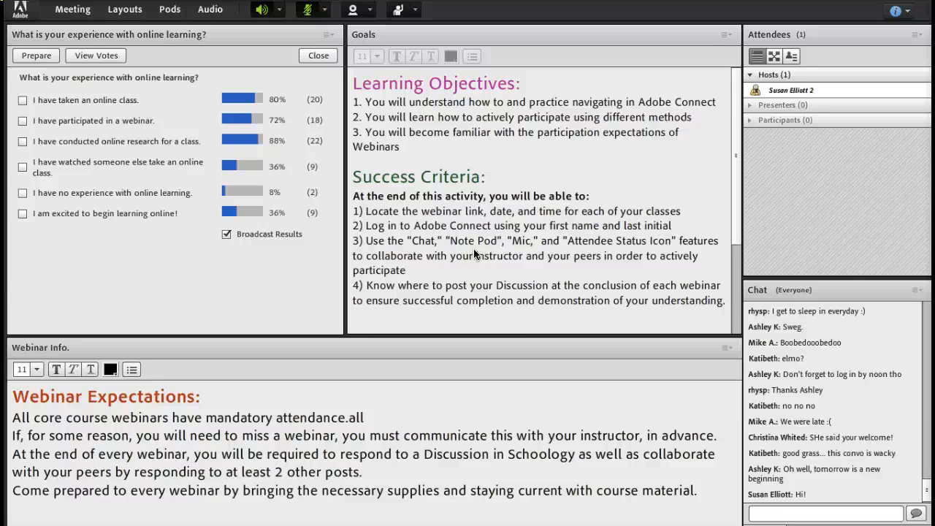
{"action": "mouse_move", "coordinate": [546, 317]}
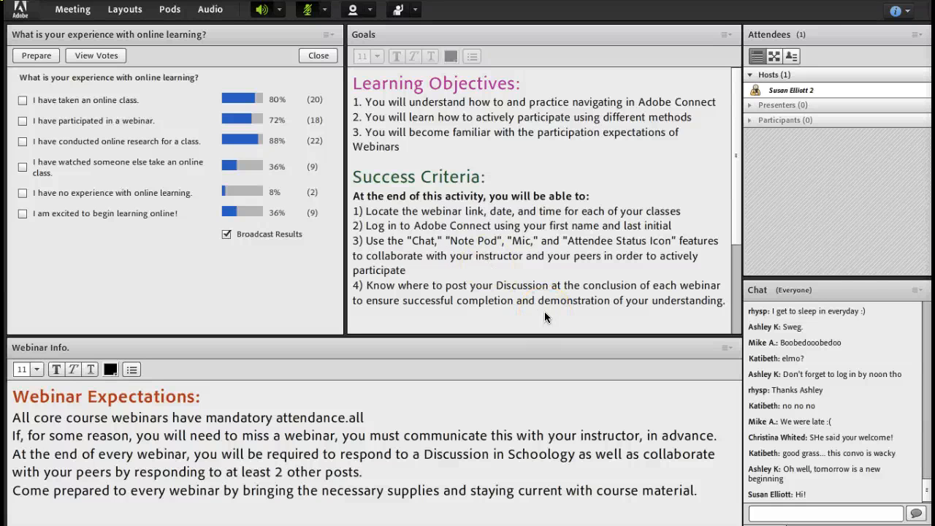